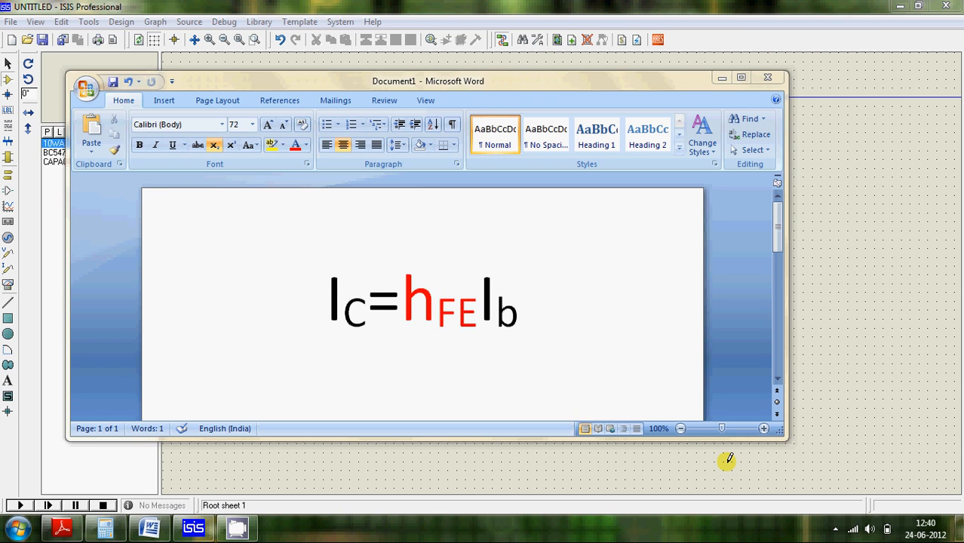
mouse_move(317, 305)
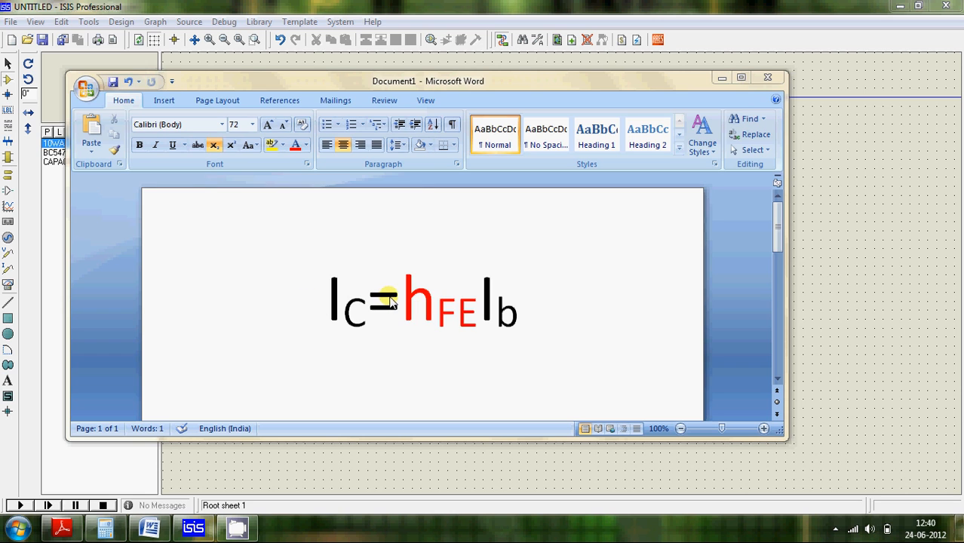
mouse_move(174, 312)
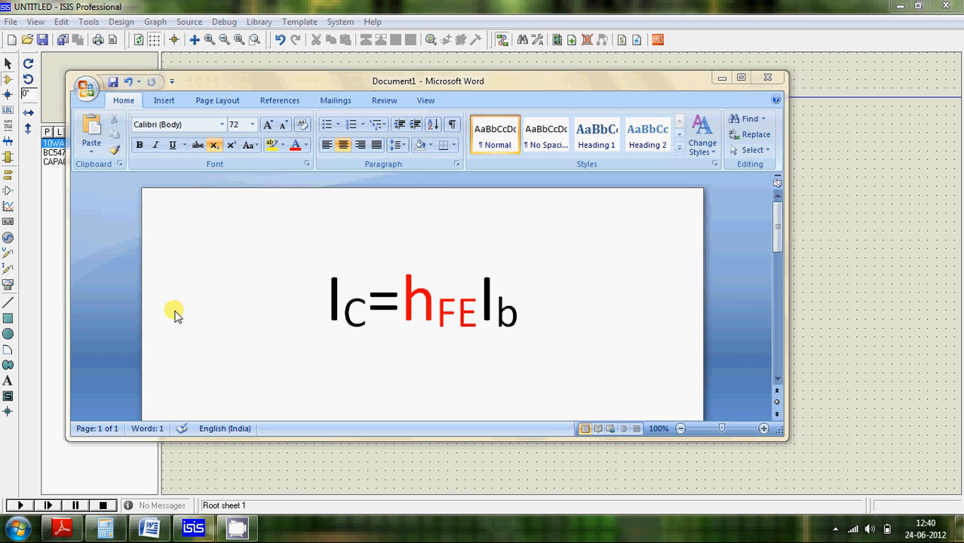
Bring up the BC546/547 datasheet and scroll to the hFE rows showing BC547 gain 110–800.
click(62, 527)
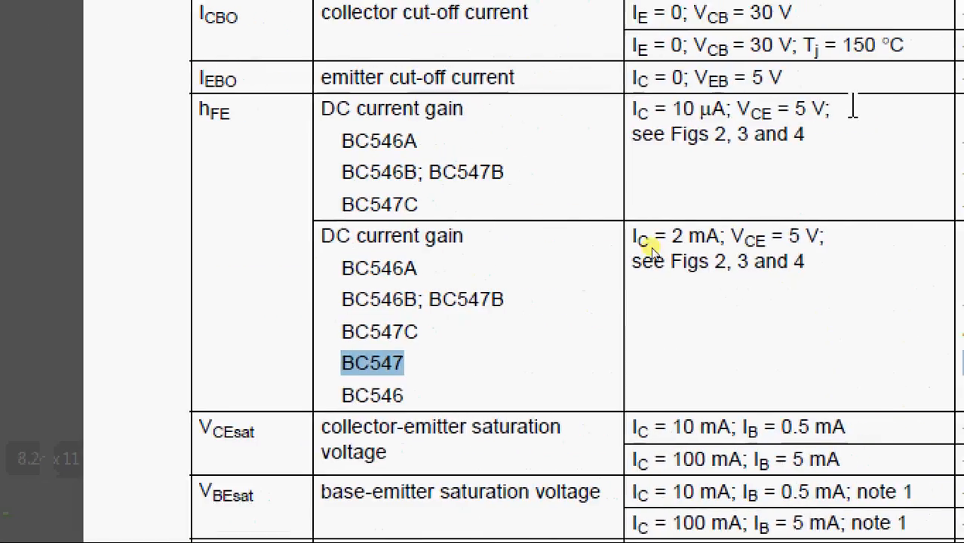
scroll(right, 3)
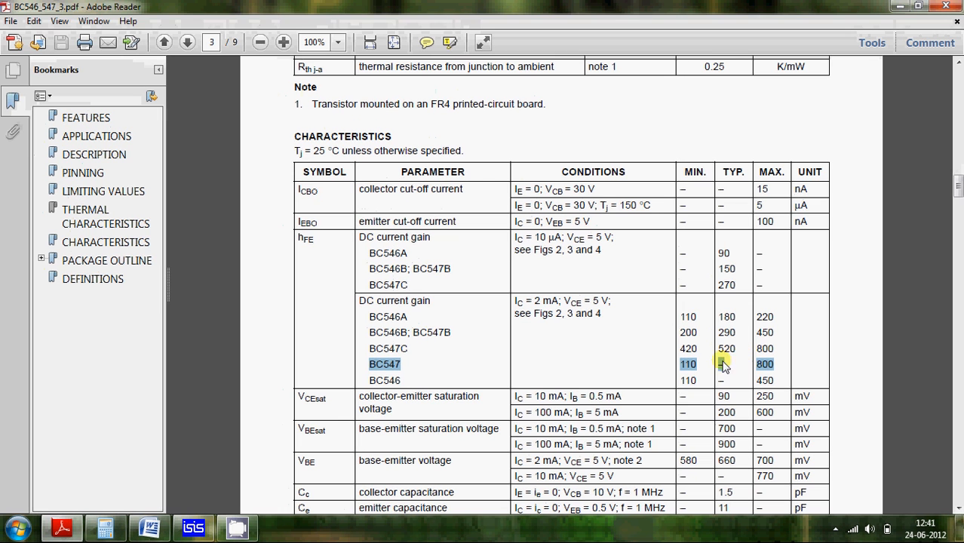
click(192, 528)
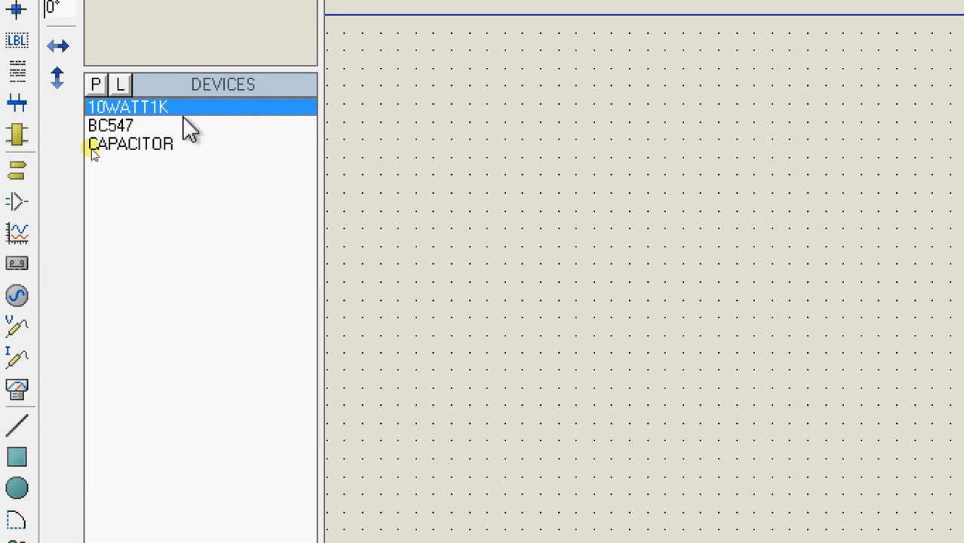
Place the ammeter, BC547 and 1k resistor R1, rotate R1 upright, and wire supply to ground.
click(130, 144)
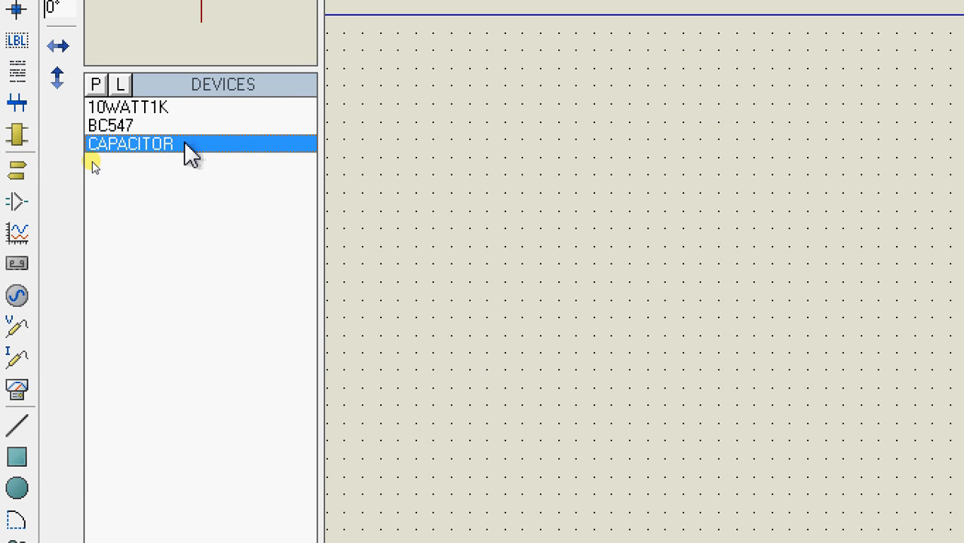
click(453, 370)
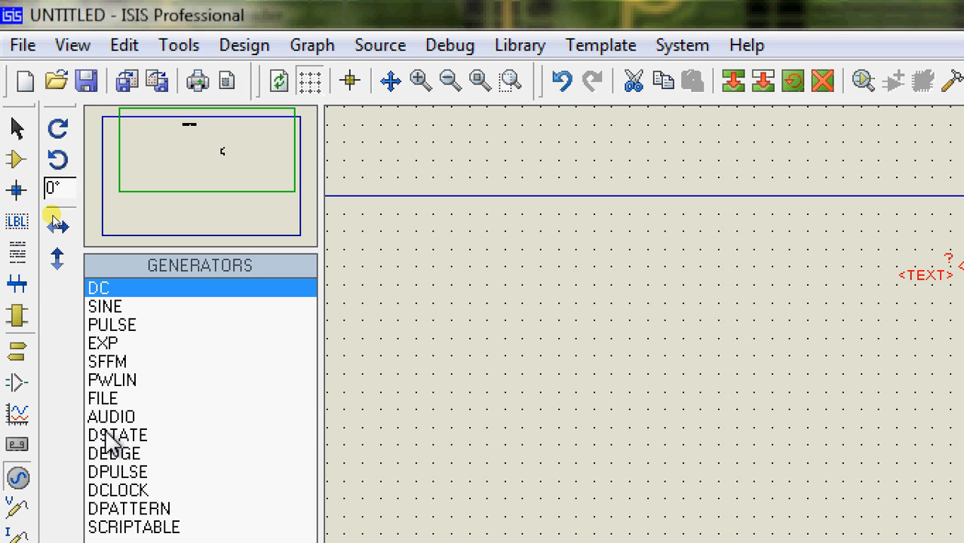
scroll(down, 3)
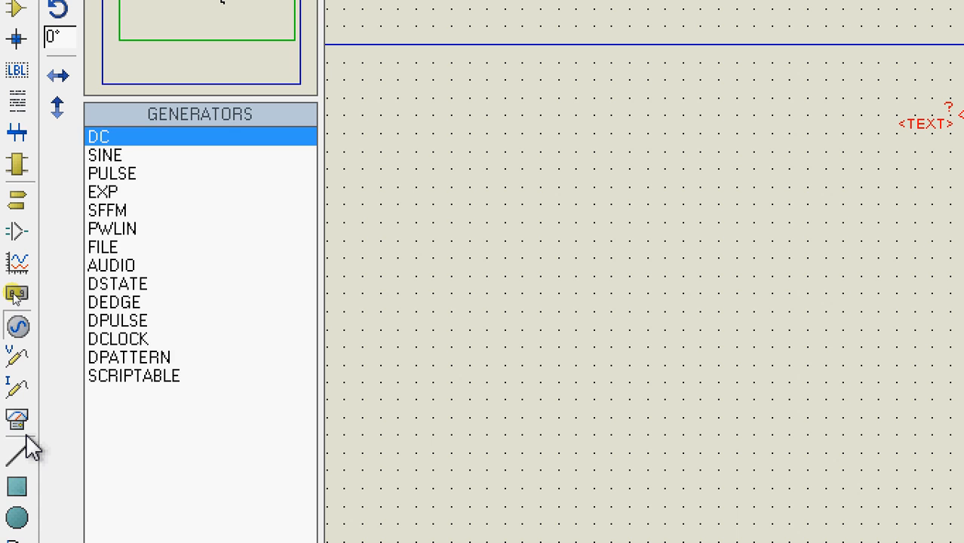
click(16, 420)
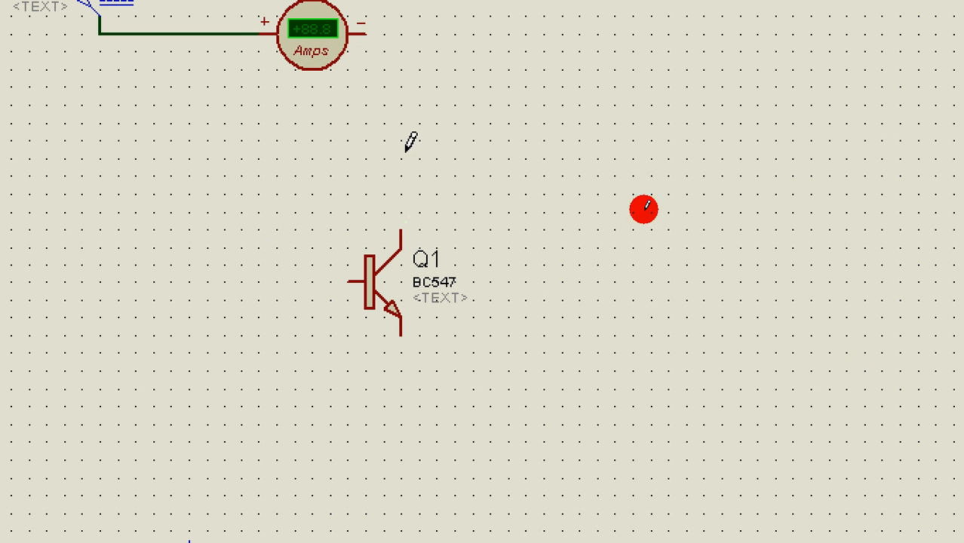
right_click(405, 140)
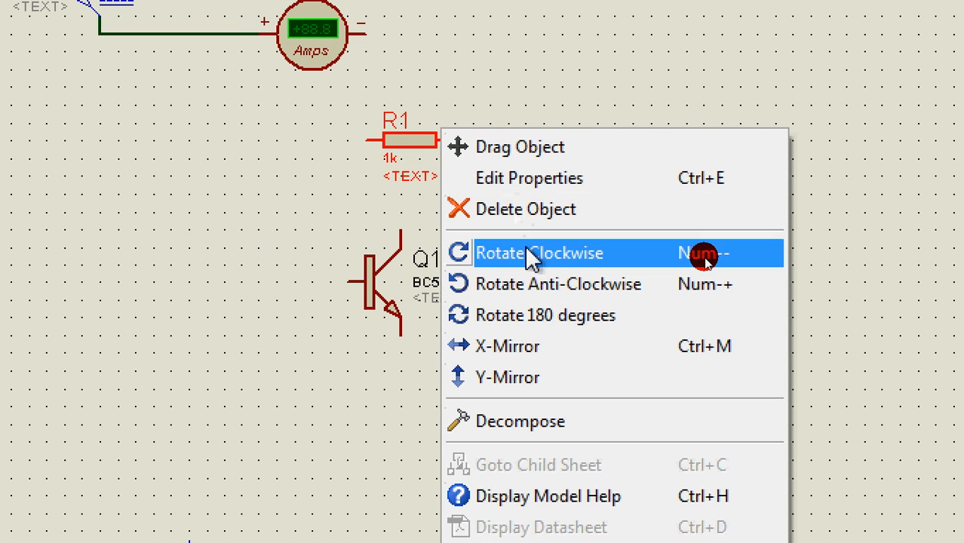
click(540, 252)
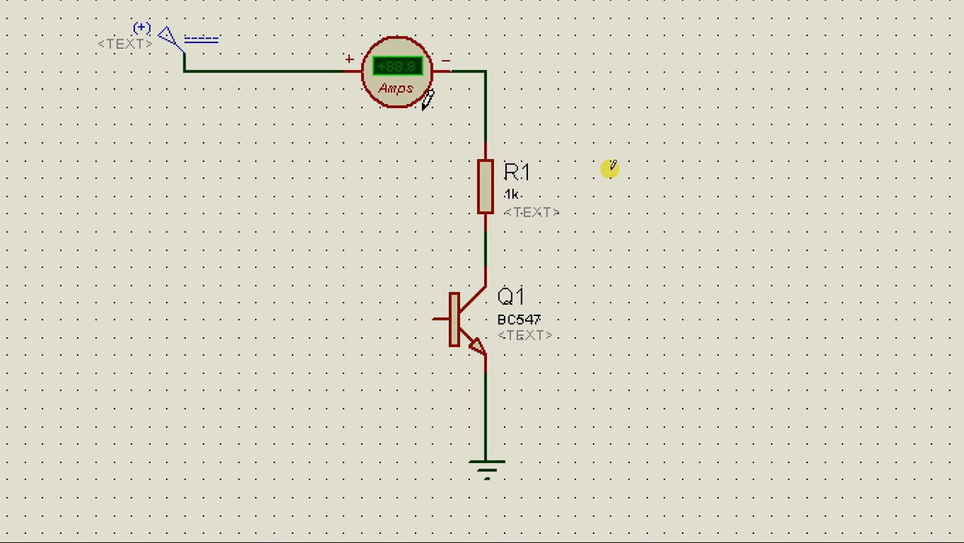
mouse_move(691, 277)
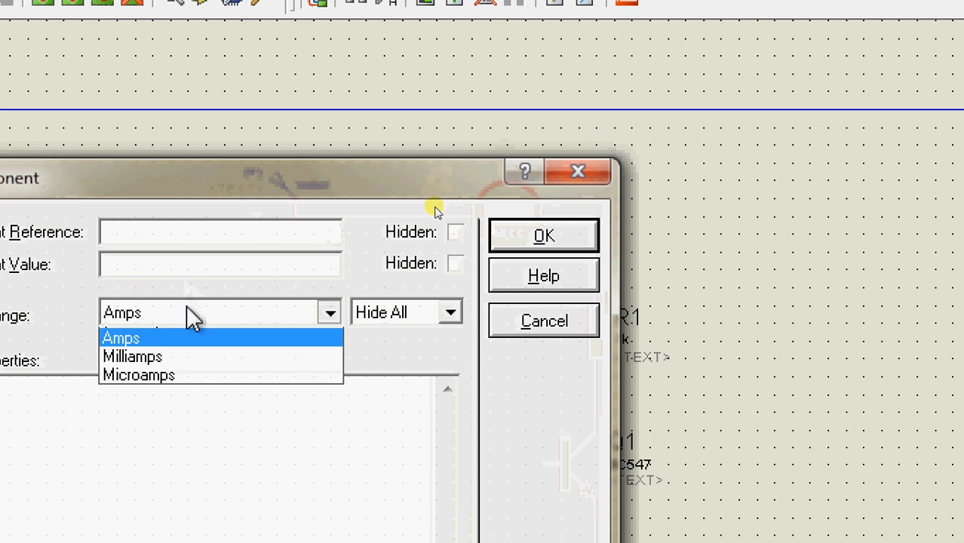
Switch the collector ammeter to milliamps and set base resistor R2 to 1000k.
click(132, 356)
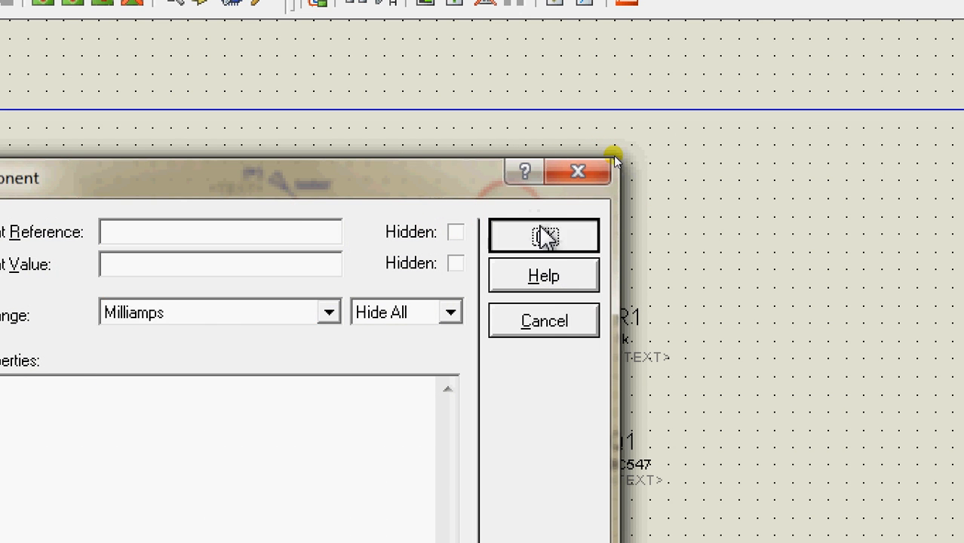
click(543, 234)
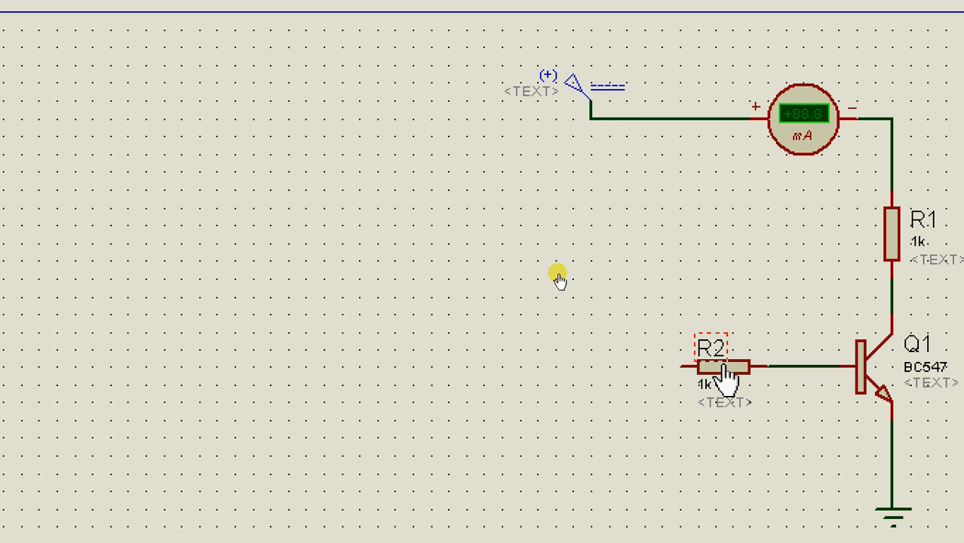
double_click(713, 367)
text(1000k)
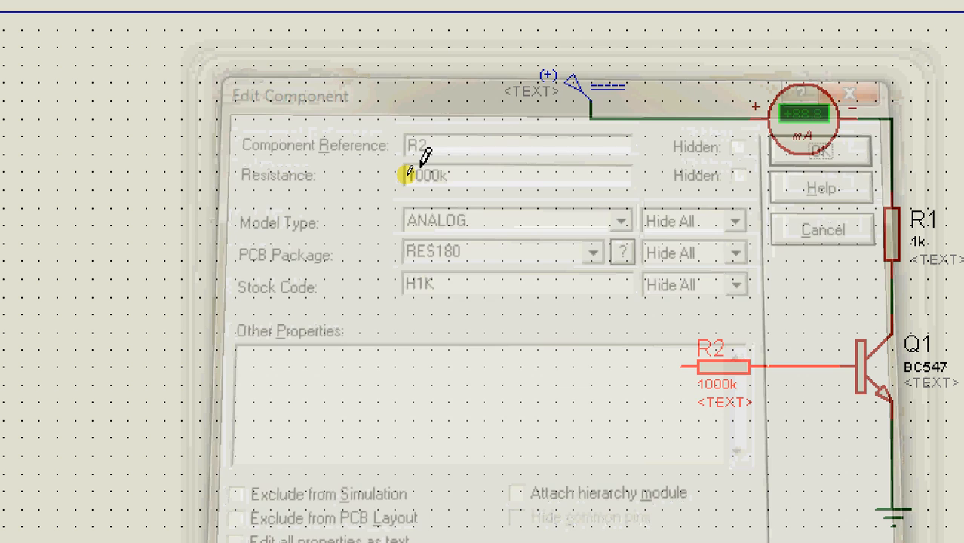
click(820, 149)
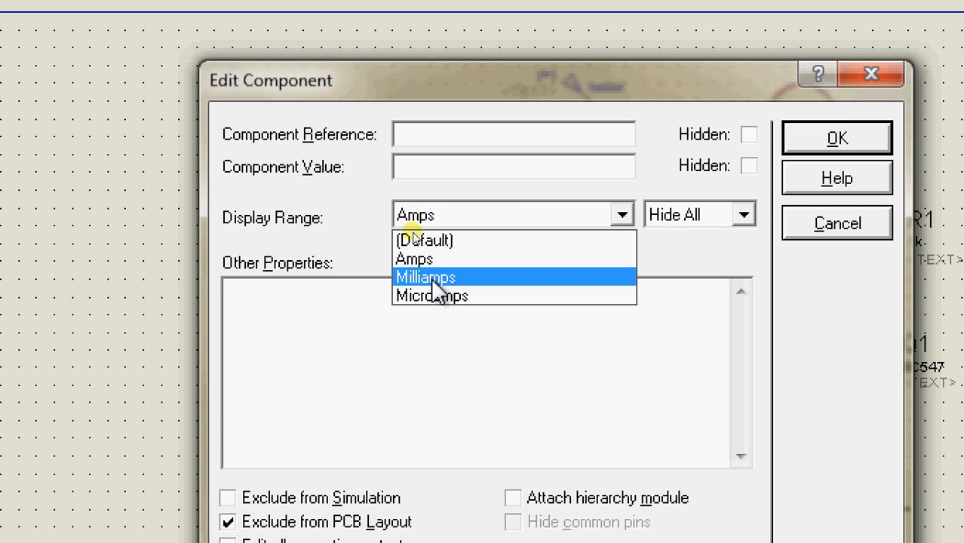
Set the second ammeter's Display Range to Microamps.
click(432, 295)
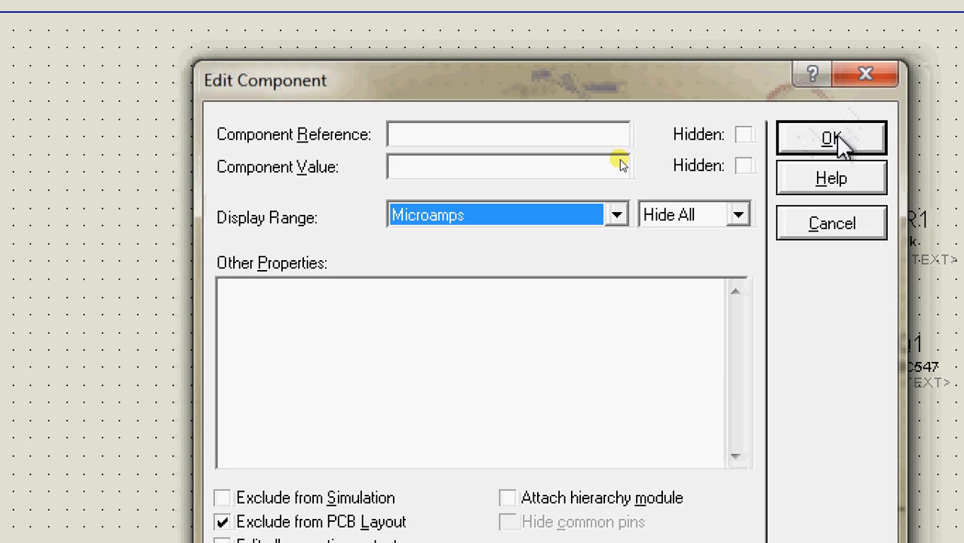
click(830, 137)
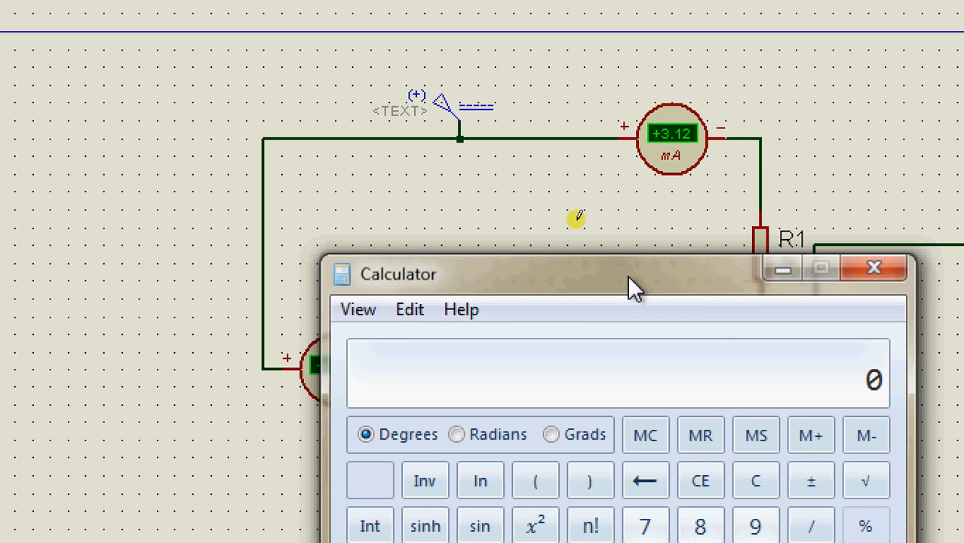
Move Calculator aside, divide 3.12 mA by 11.3 µA, then 0.006 by 27, reaching 552000.
drag(634, 285, 774, 252)
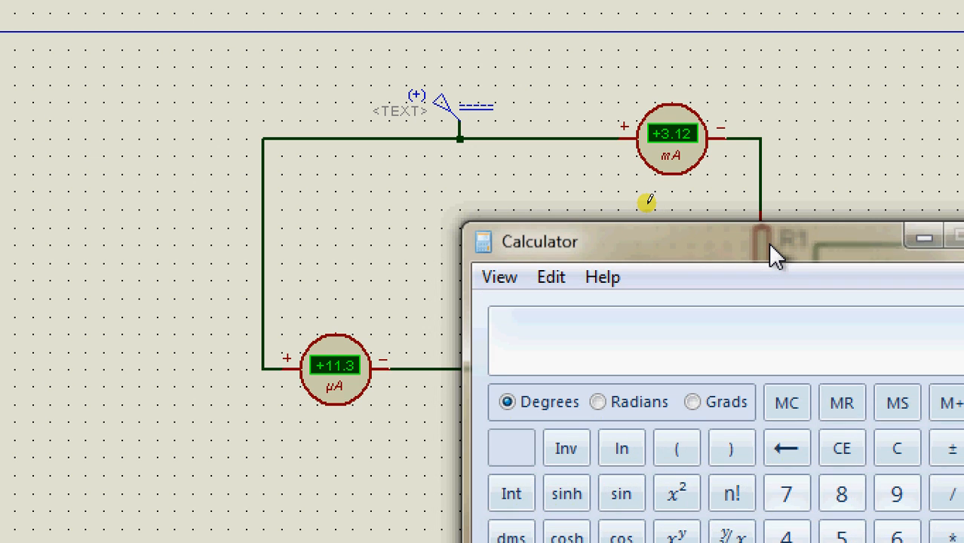
drag(777, 253, 603, 196)
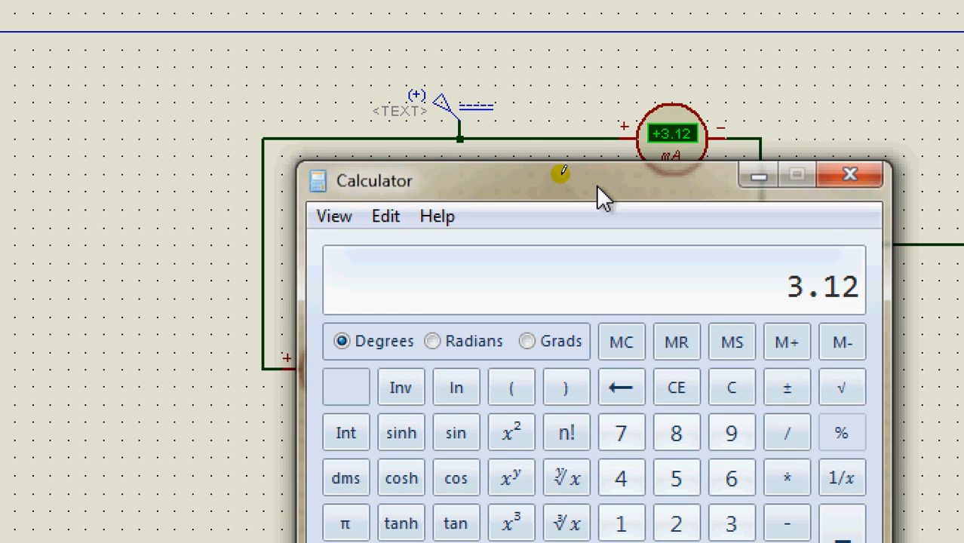
click(787, 432)
text(11)
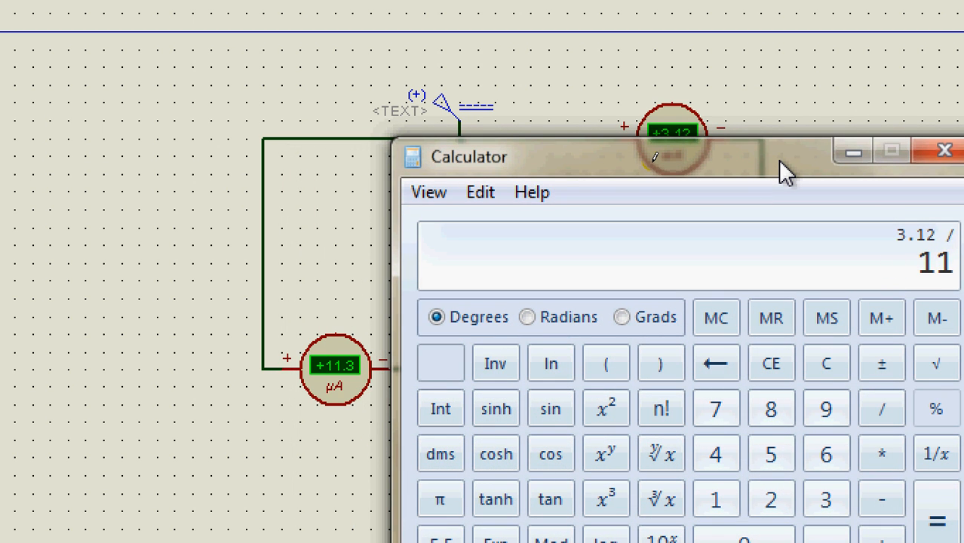
click(936, 519)
text(0.006)
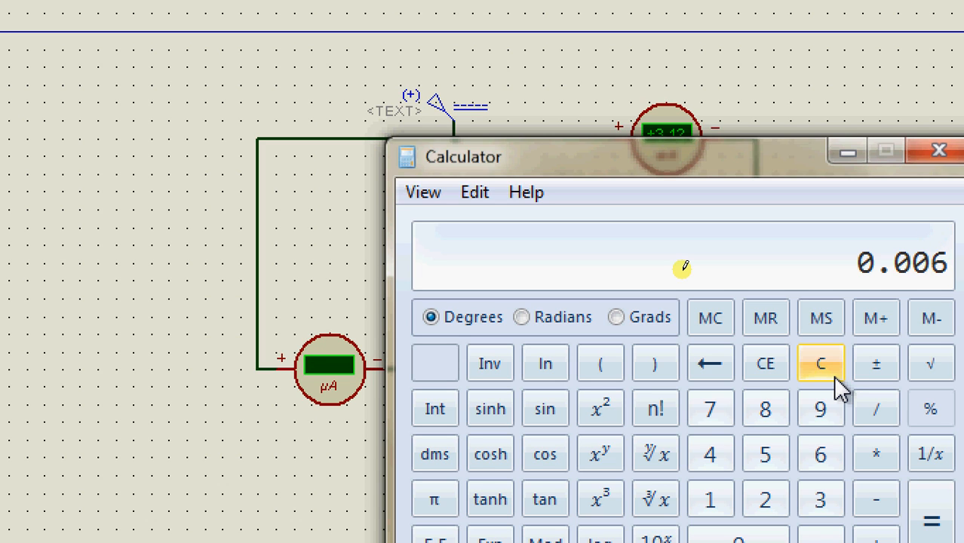
click(875, 408)
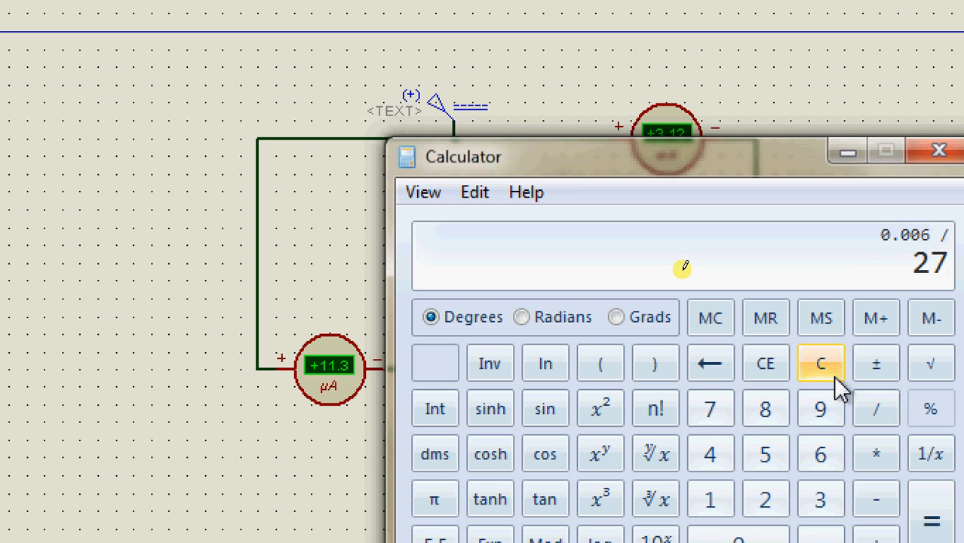
click(931, 520)
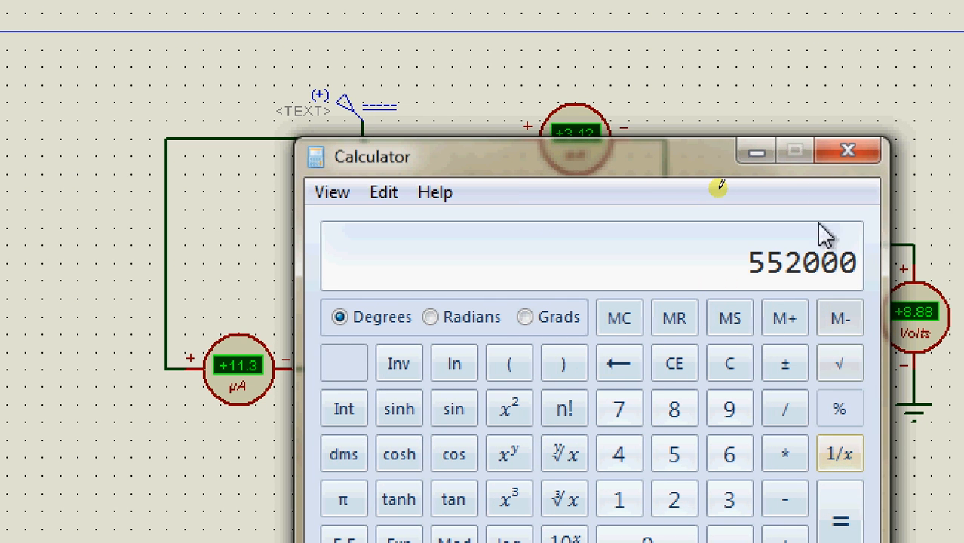
click(848, 149)
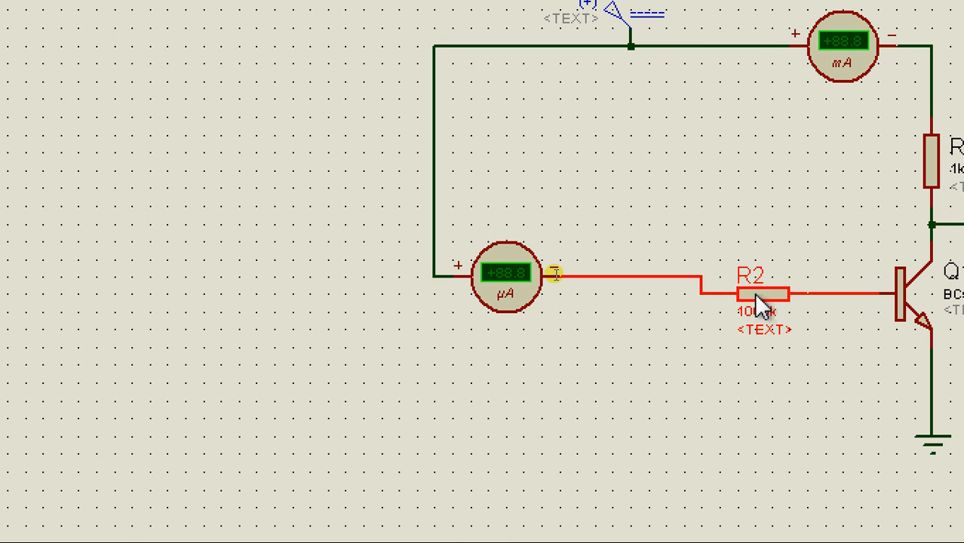
Enter 552k as R2's resistance, then reopen R2's properties to verify it.
double_click(760, 294)
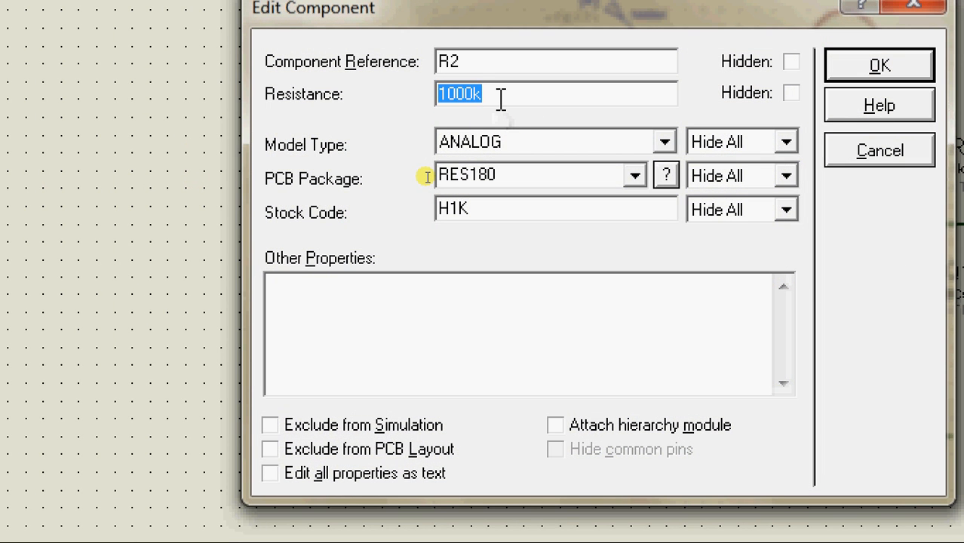
text(552k)
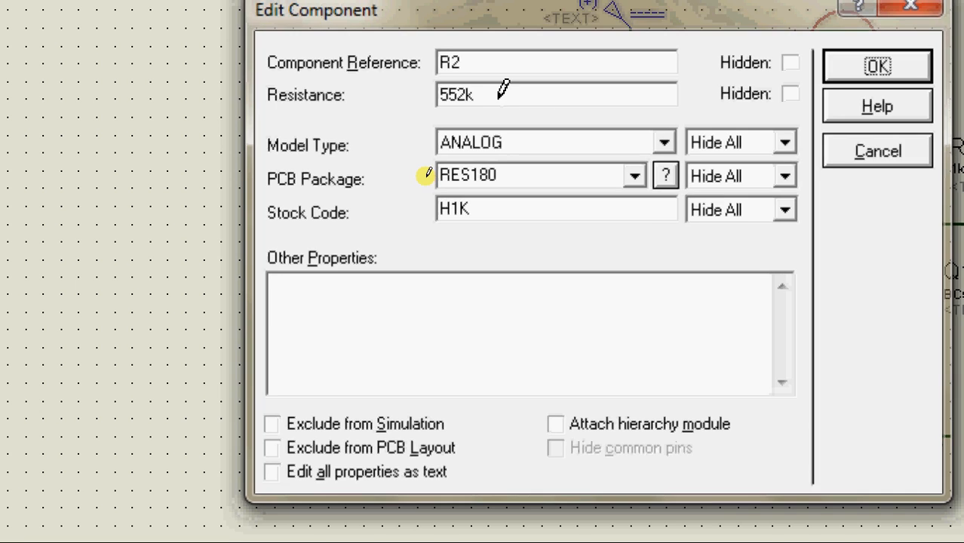
click(876, 65)
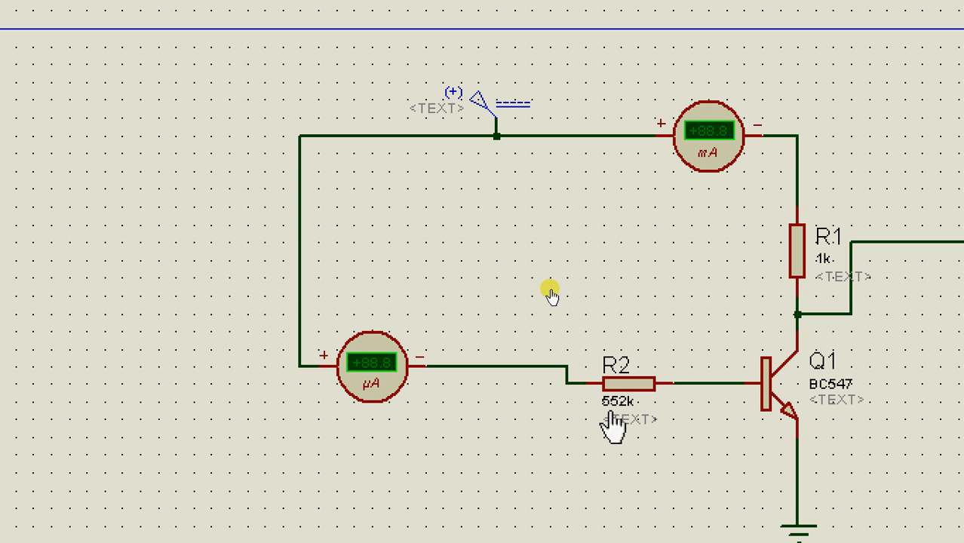
double_click(615, 381)
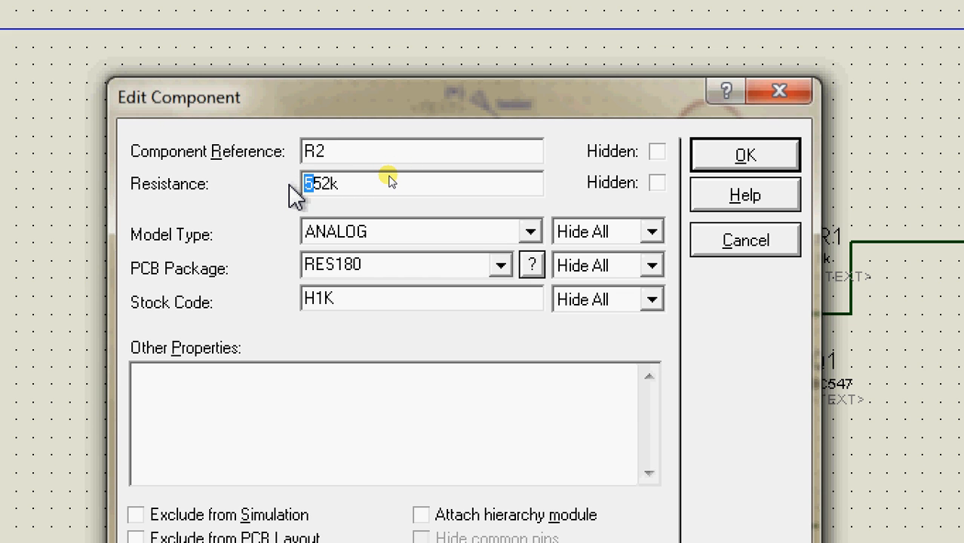
click(745, 154)
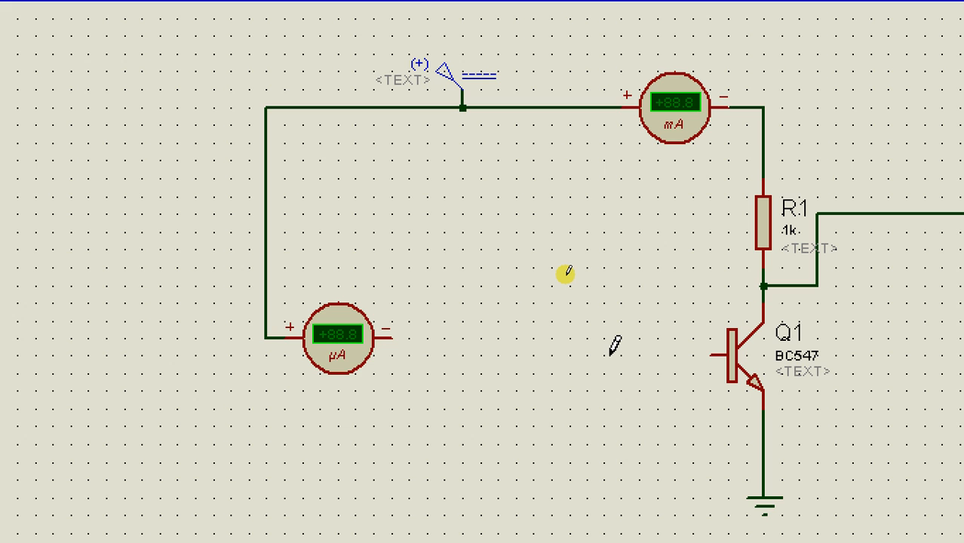
Draw a wire from the microammeter's negative pin straight to Q1's base.
scroll(down, 3)
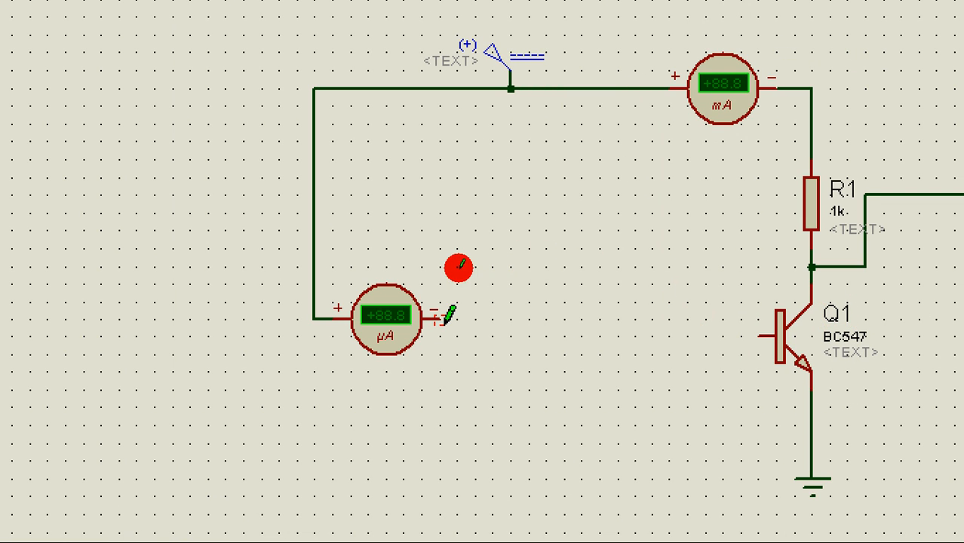
drag(445, 317, 755, 334)
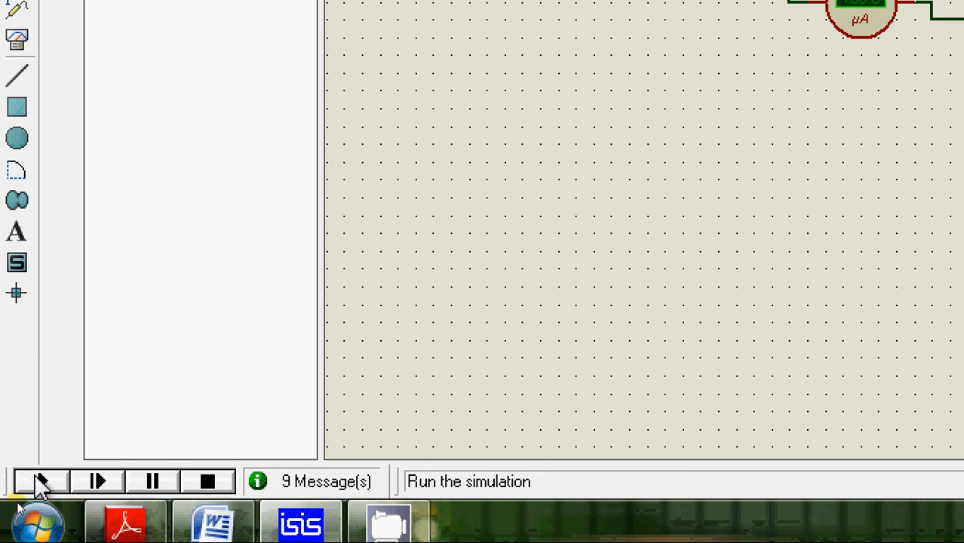
Run the simulation with Q1's base fed directly from the microammeter, then stop it.
click(97, 482)
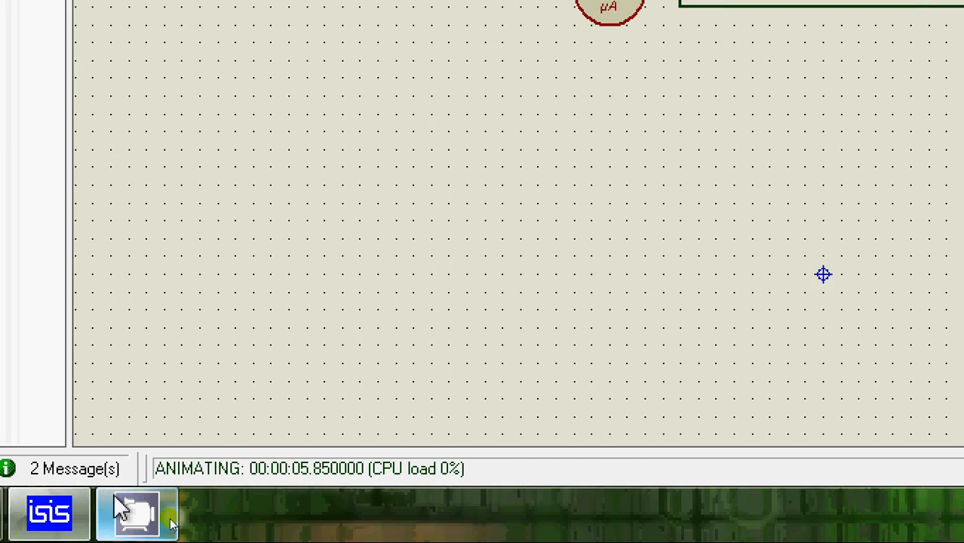
click(134, 514)
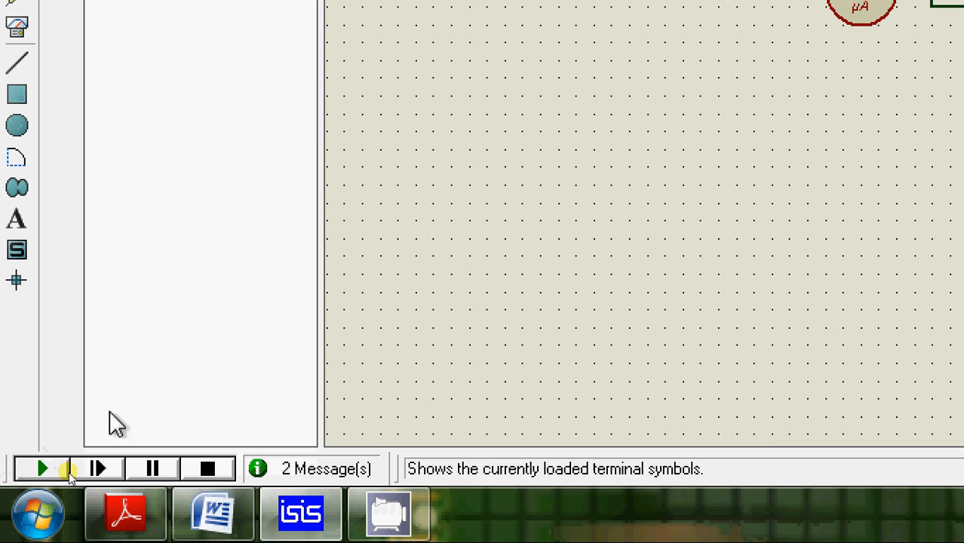
click(42, 469)
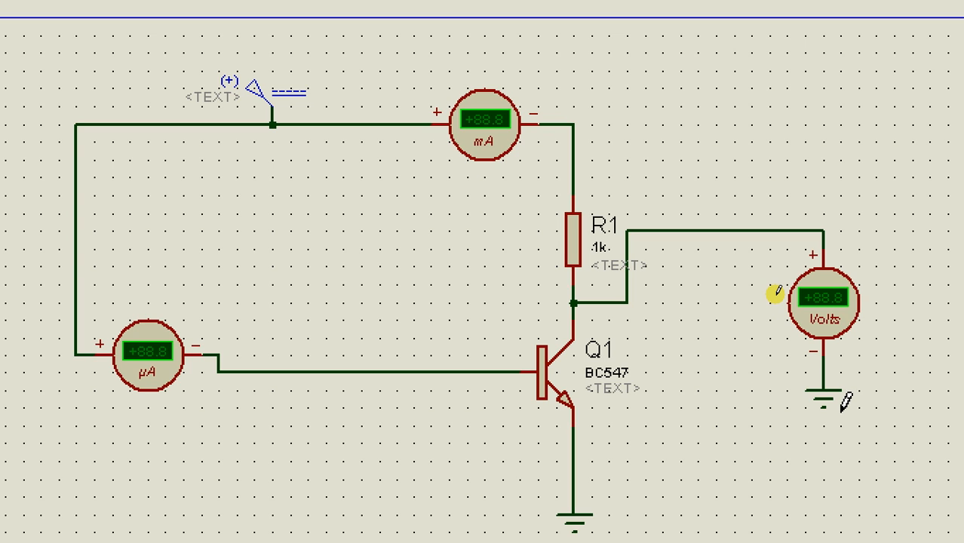
click(344, 370)
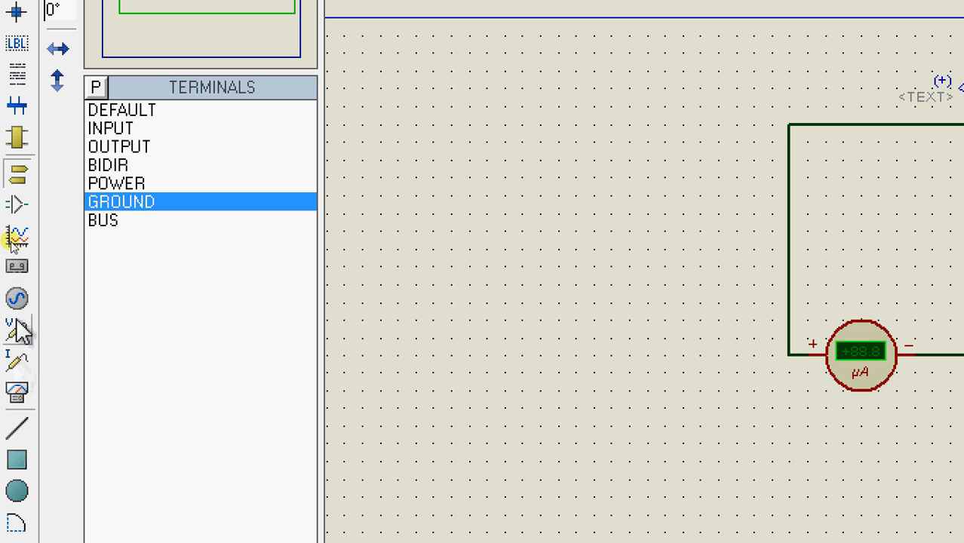
Choose the sine wave generator and confirm input capacitor C1 is 1uF.
click(18, 298)
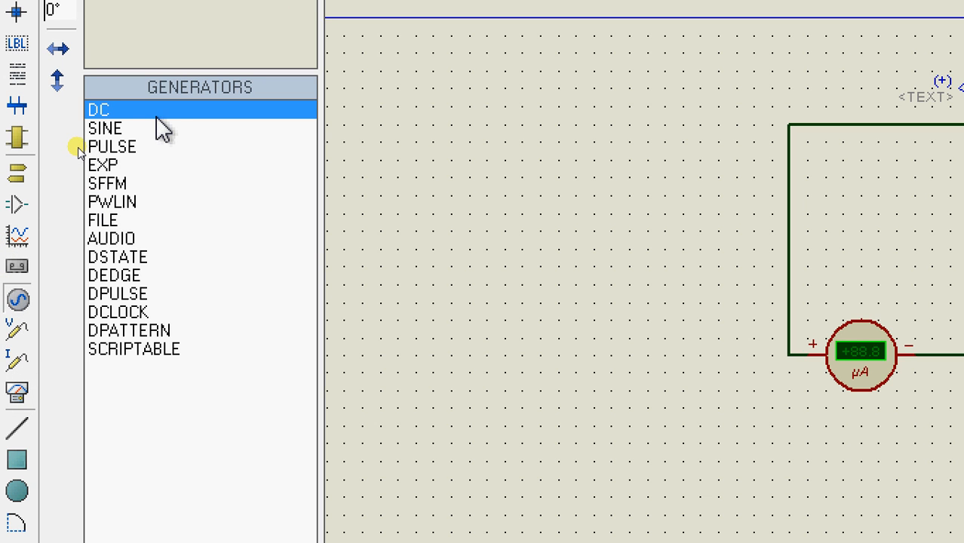
click(105, 127)
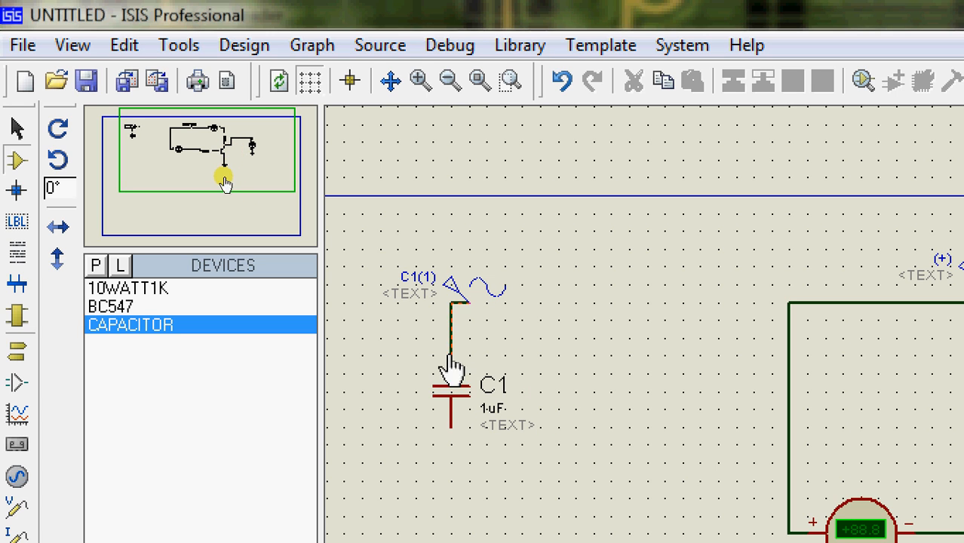
click(451, 389)
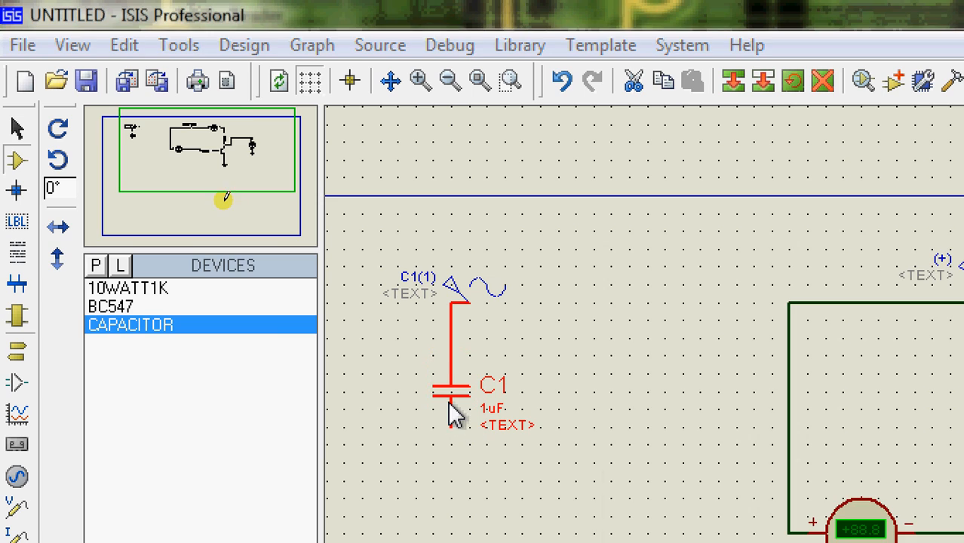
double_click(449, 393)
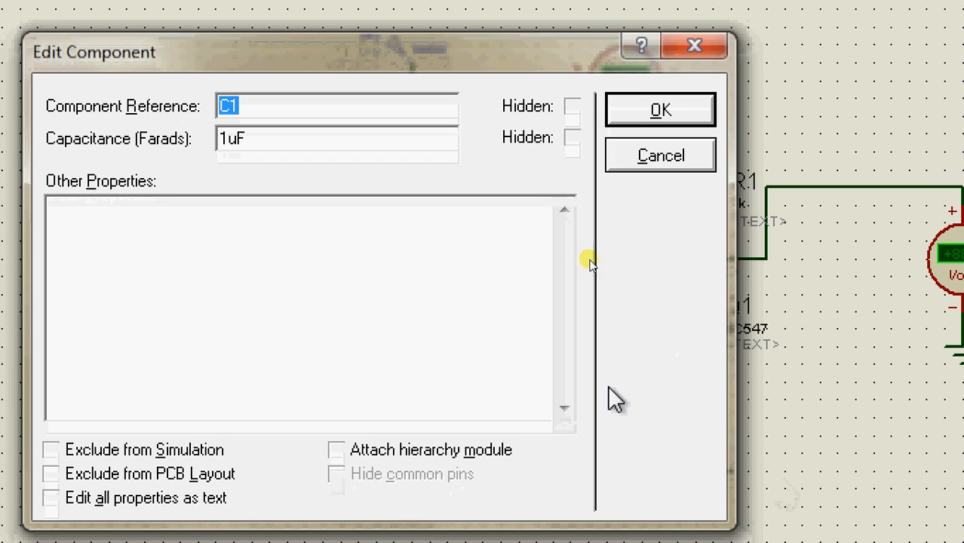
click(660, 109)
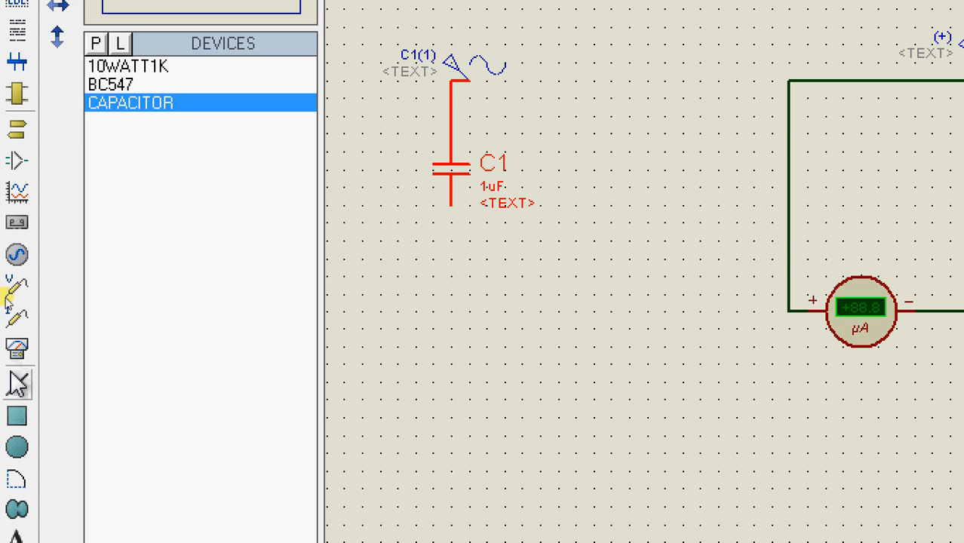
click(16, 348)
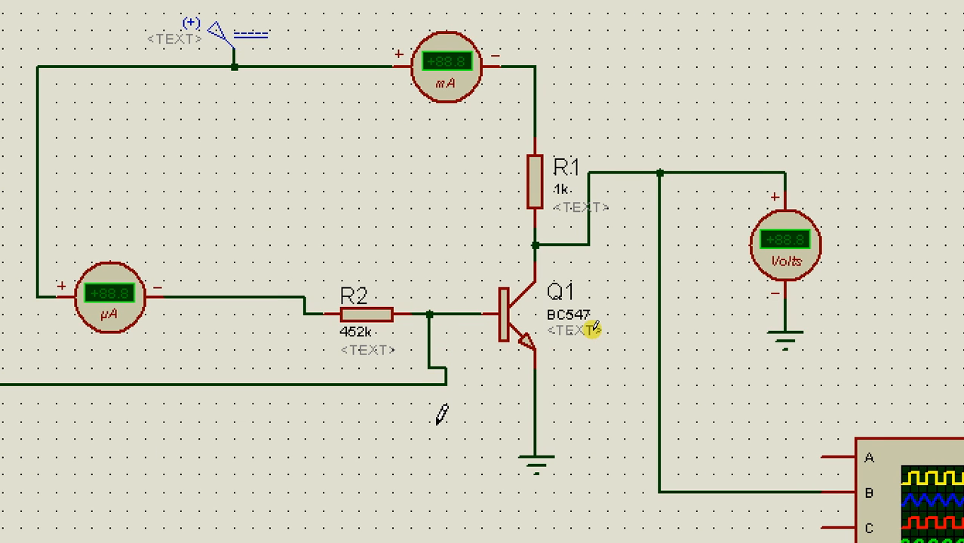
Place 1k resistor R3 below transistor Q1, beside its emitter.
click(509, 317)
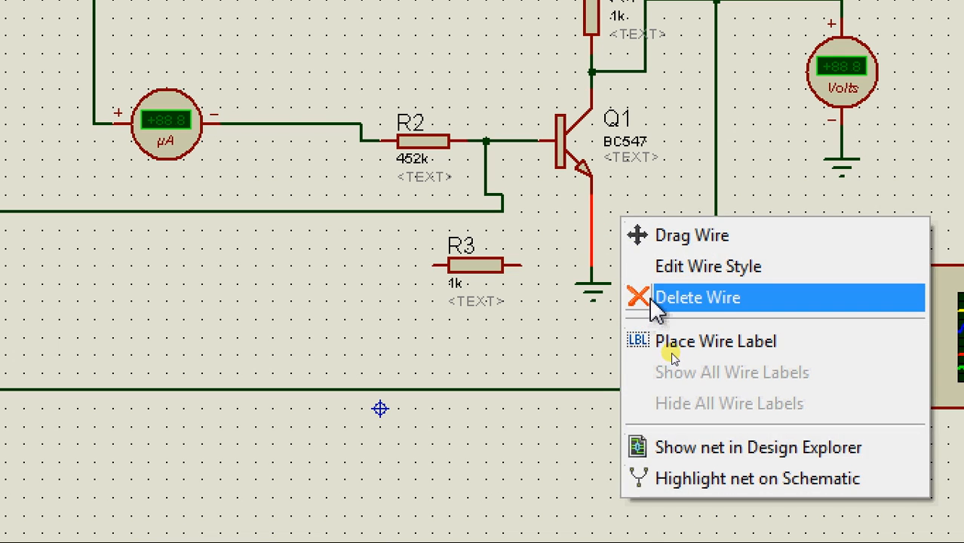
Delete the wire connecting Q1's emitter directly to ground.
click(697, 297)
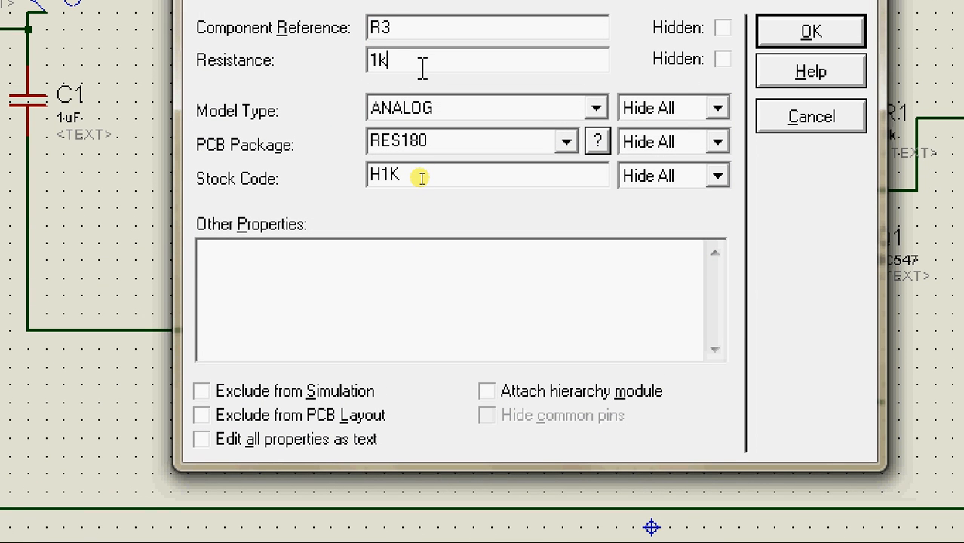
Enter 500 as R3's resistance and confirm it.
text(500)
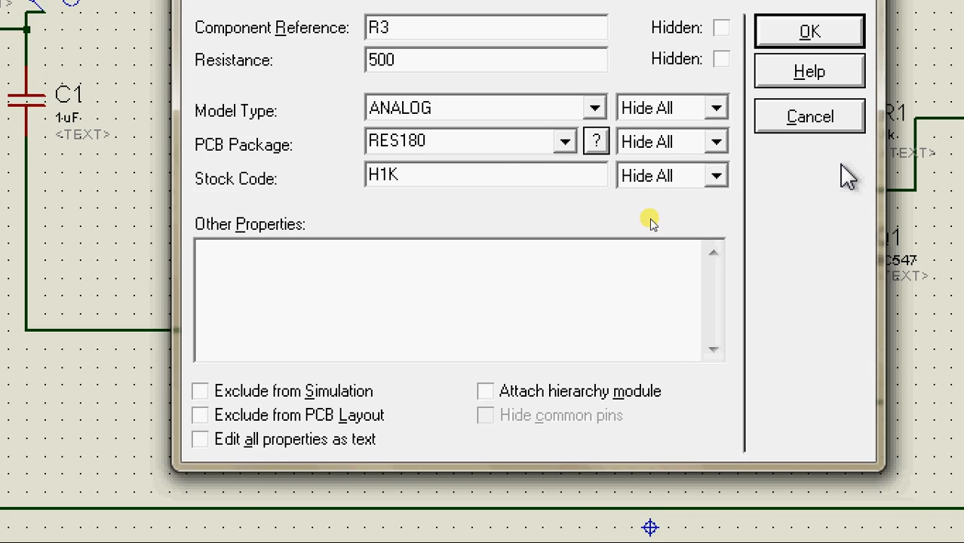
click(809, 31)
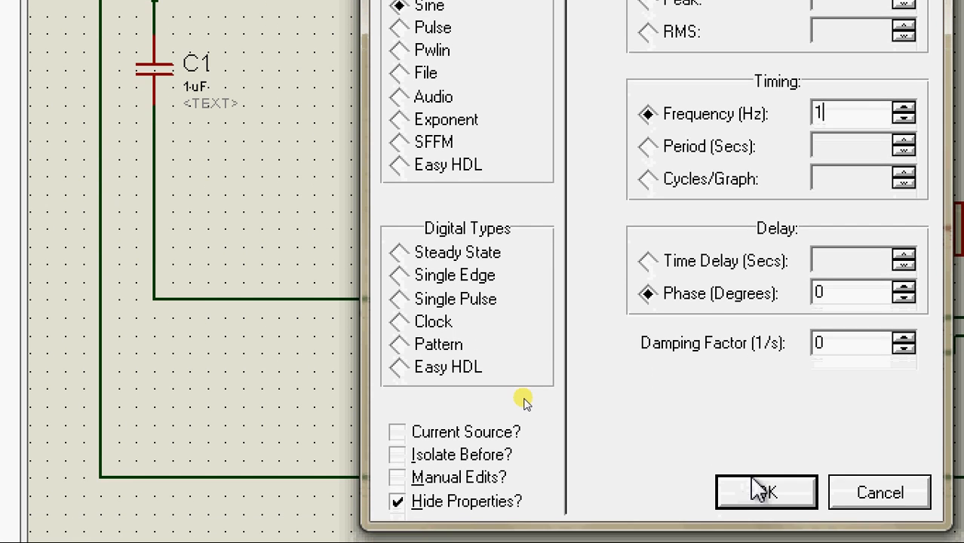
Confirm the sine source at 1 V and 1 Hz, reopen it to review, then close.
click(764, 492)
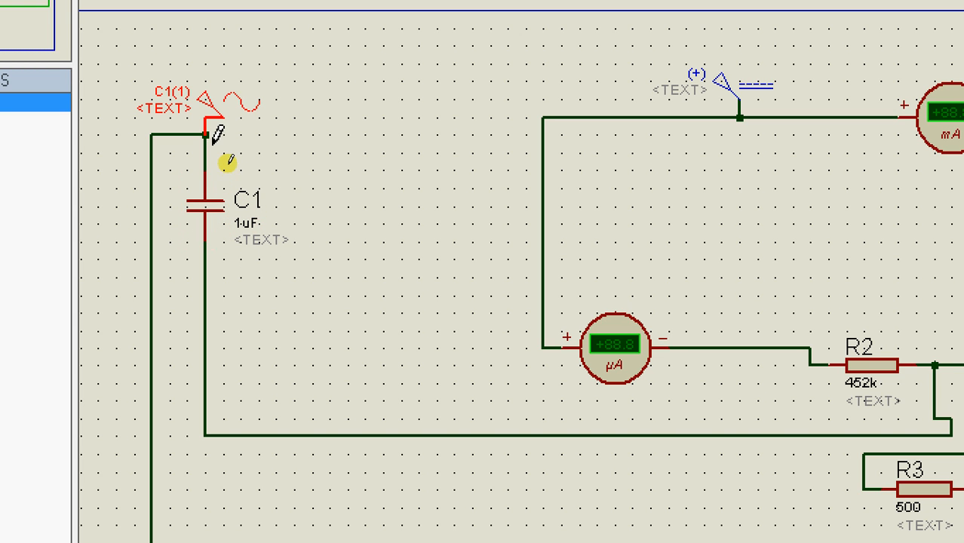
double_click(204, 136)
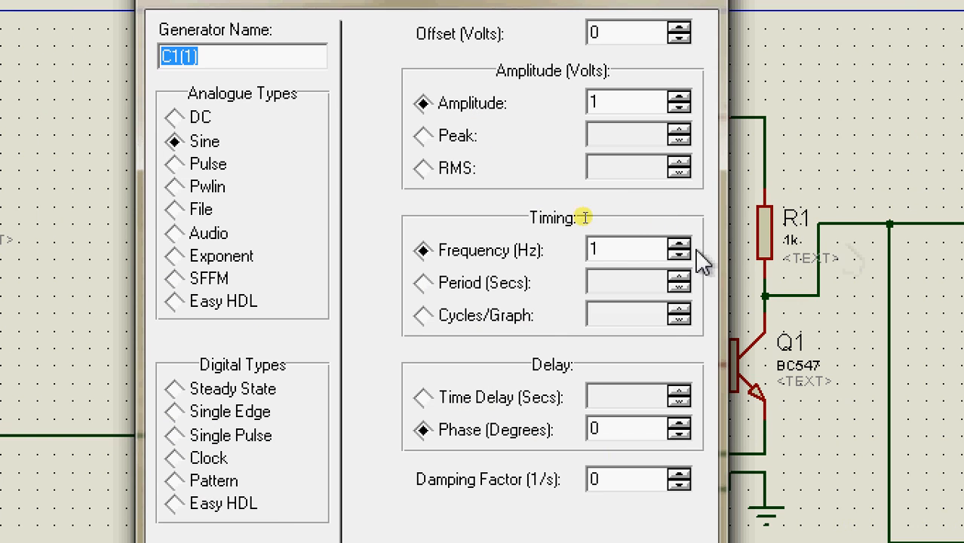
click(626, 249)
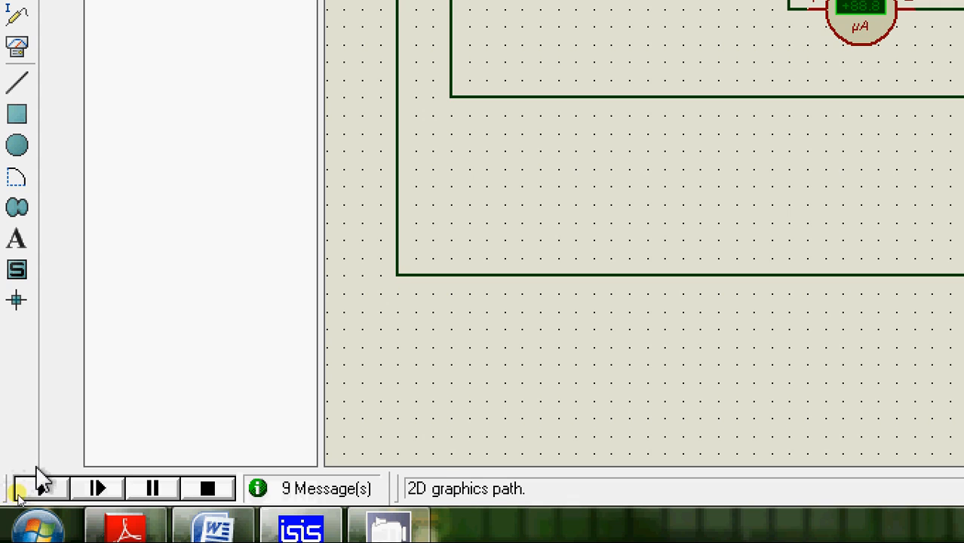
Run the simulation, set the oscilloscope timebase to 0.2 ms, then stop it.
click(97, 488)
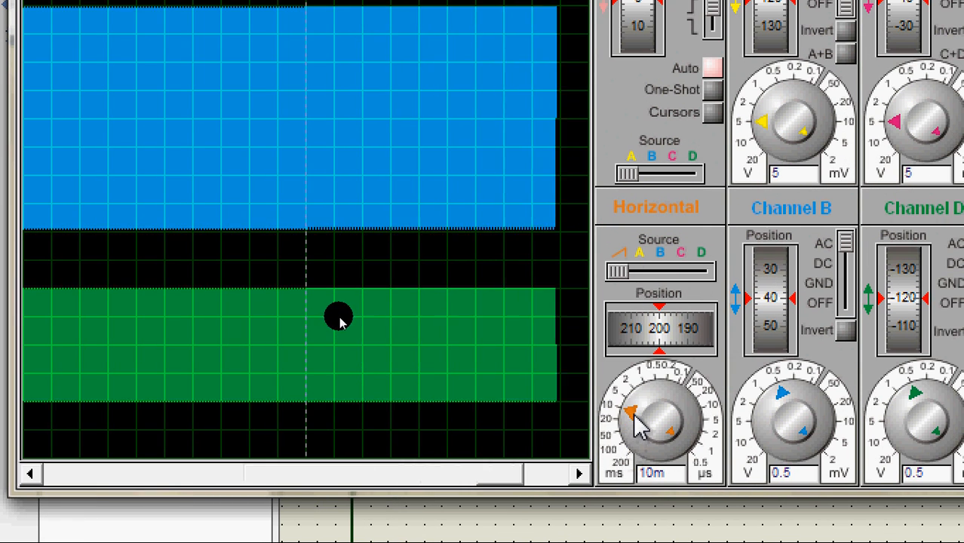
drag(629, 413, 666, 390)
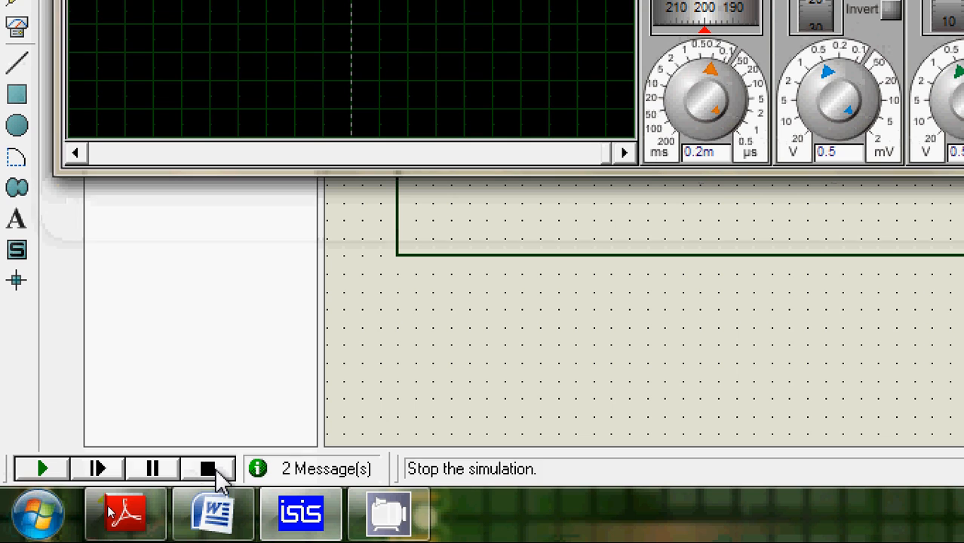
click(206, 468)
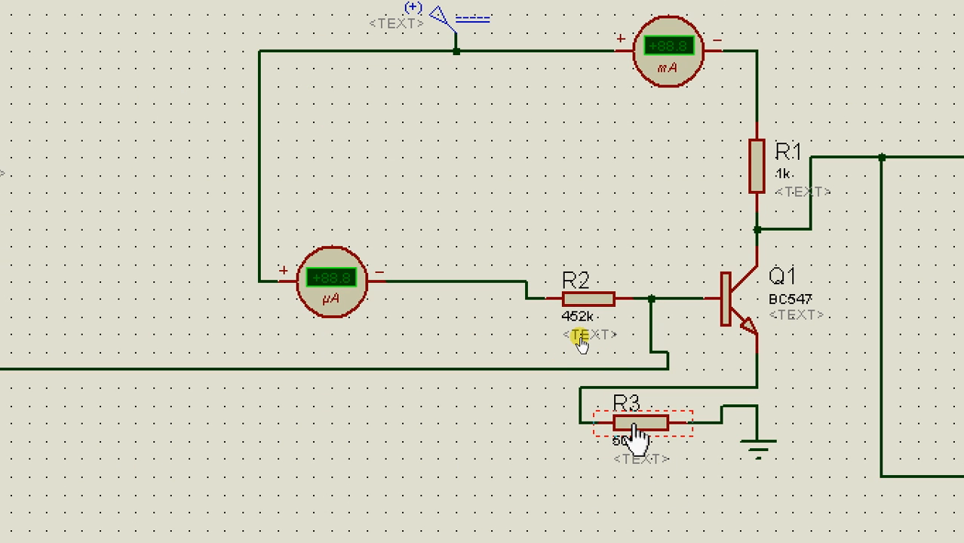
Open R3's properties and retype its resistance field, entering '10'.
double_click(638, 421)
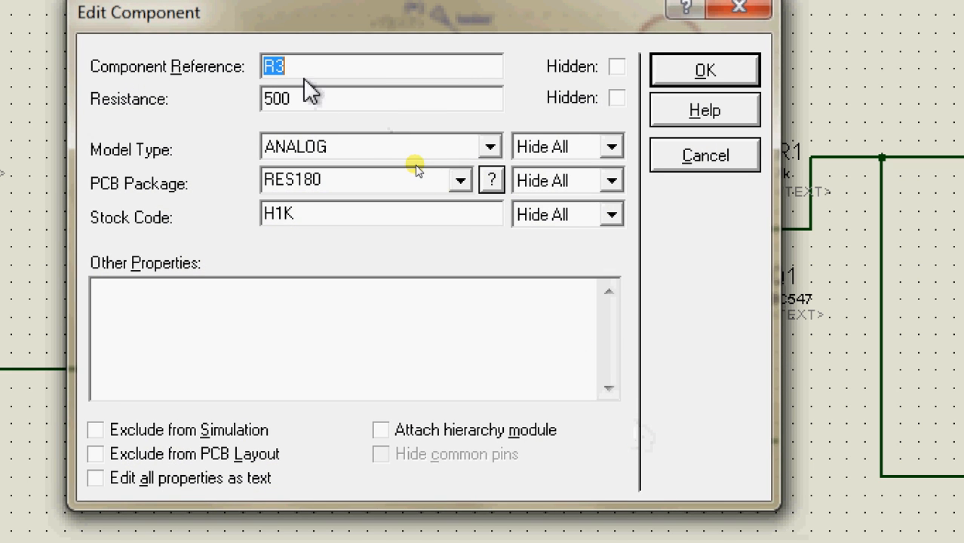
click(381, 99)
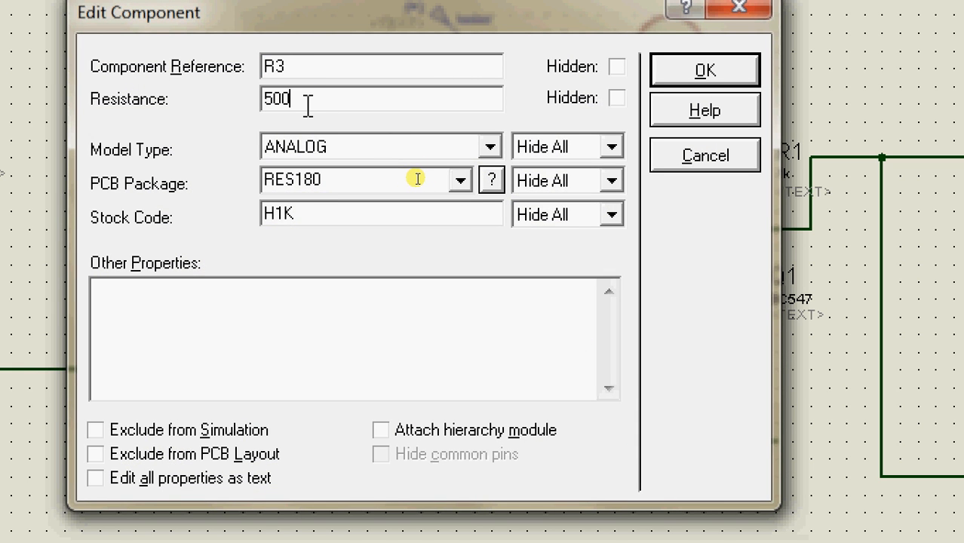
text(1)
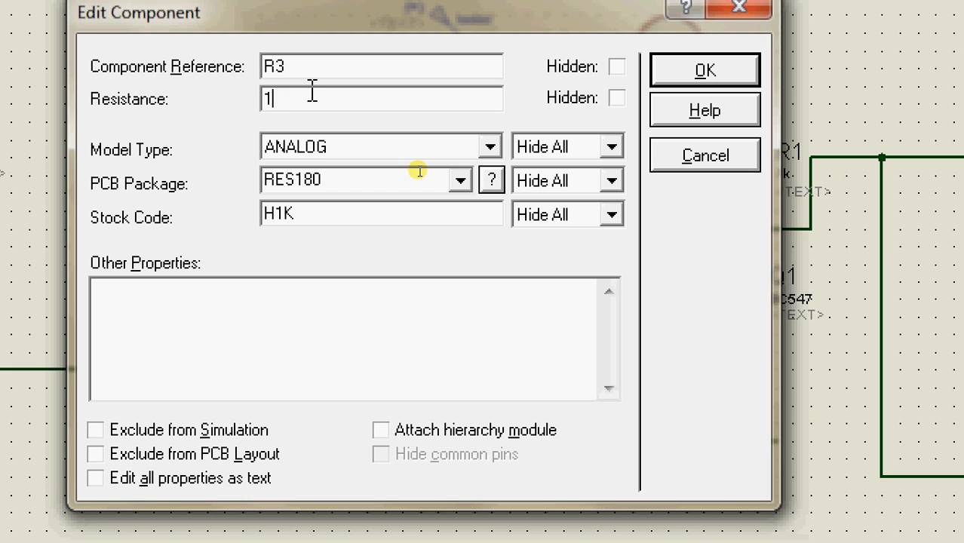
text(0)
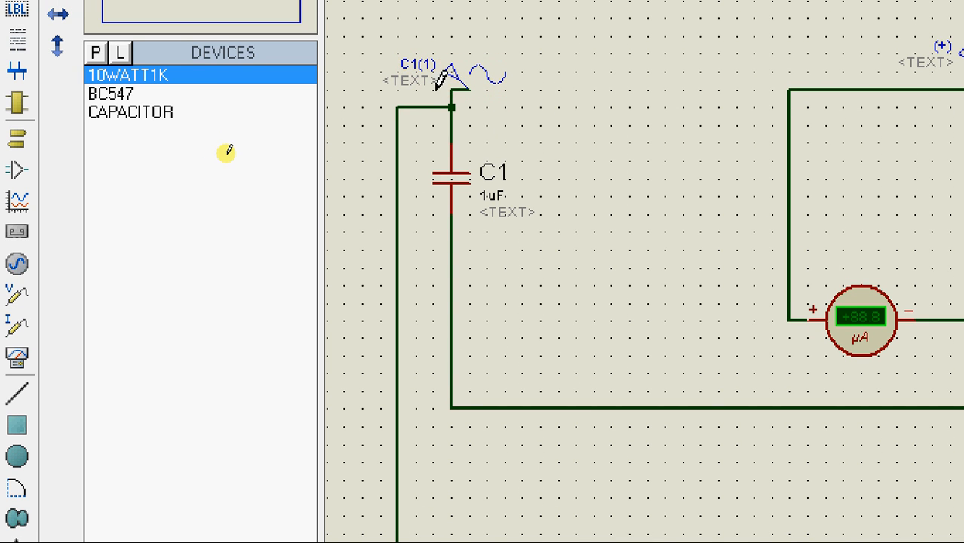
mouse_move(714, 410)
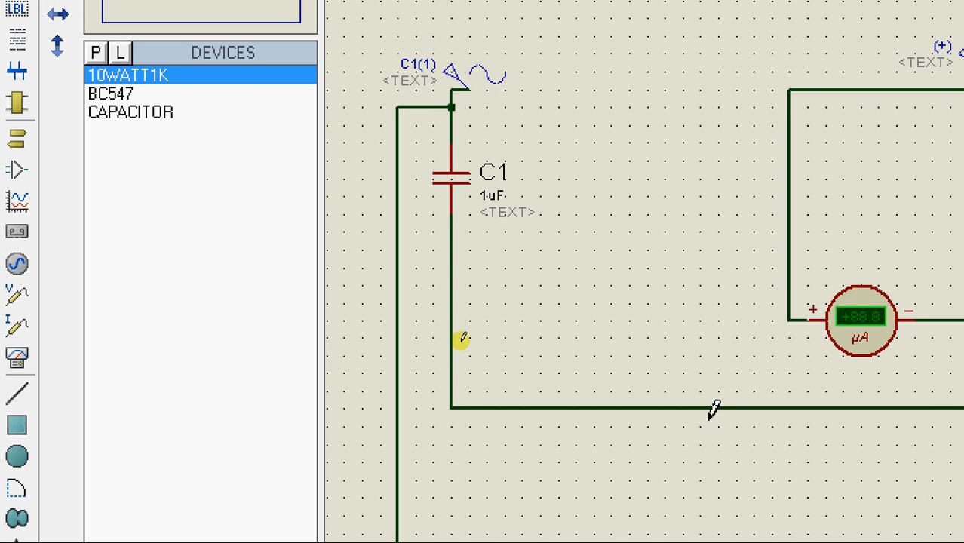